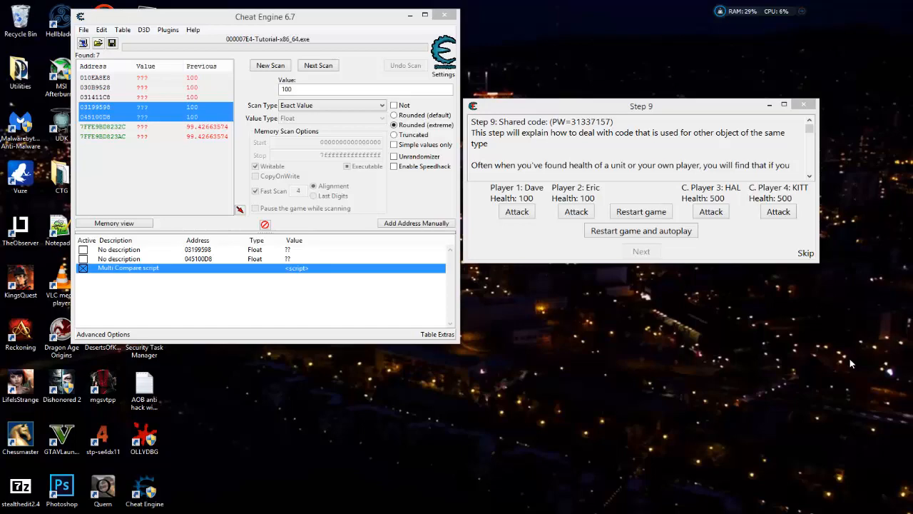
{"action": "mouse_move", "coordinate": [298, 272]}
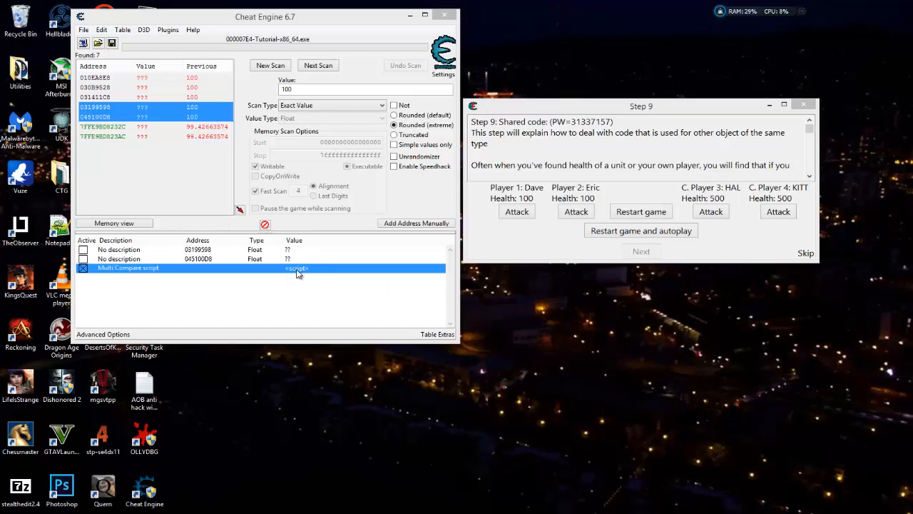
Step: Open the Multi Compare script in the Auto Assembler and highlight the push rax and push rcx lines
{"action": "double_click", "coordinate": [129, 267]}
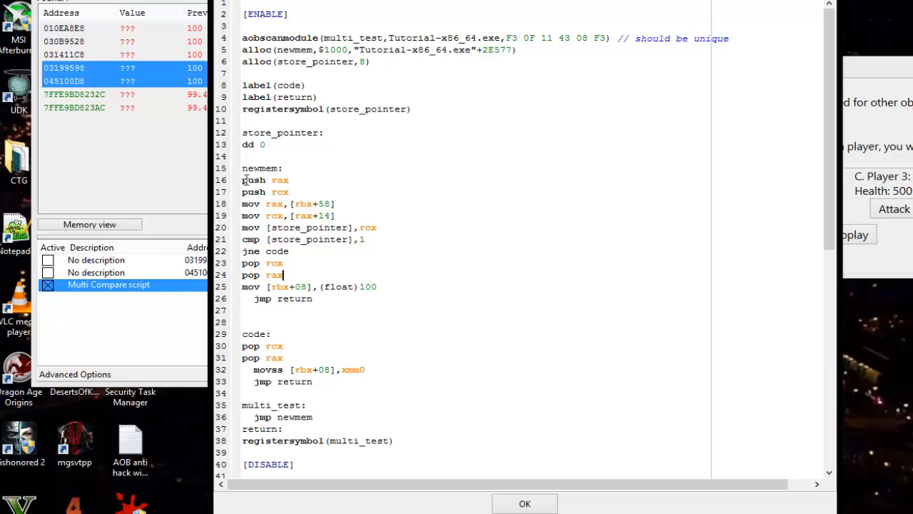
{"action": "left_click_drag", "start_coordinate": [243, 180], "coordinate": [289, 191]}
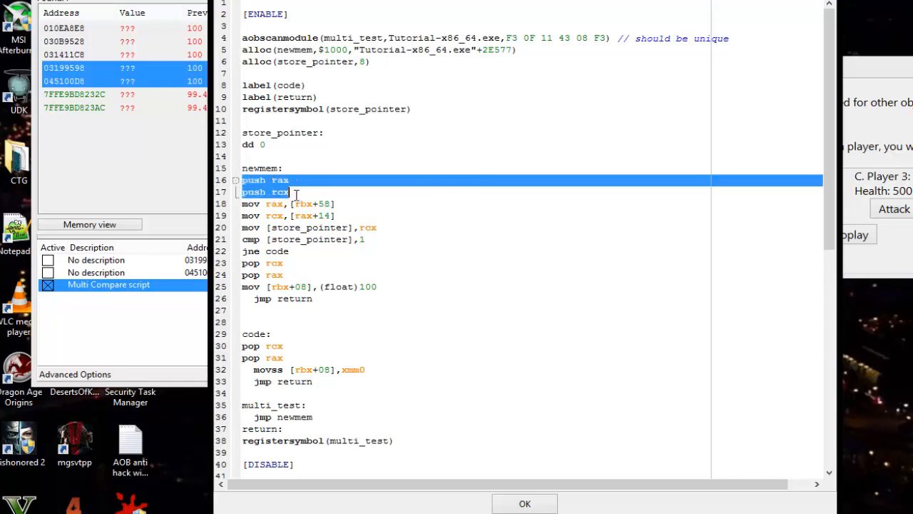